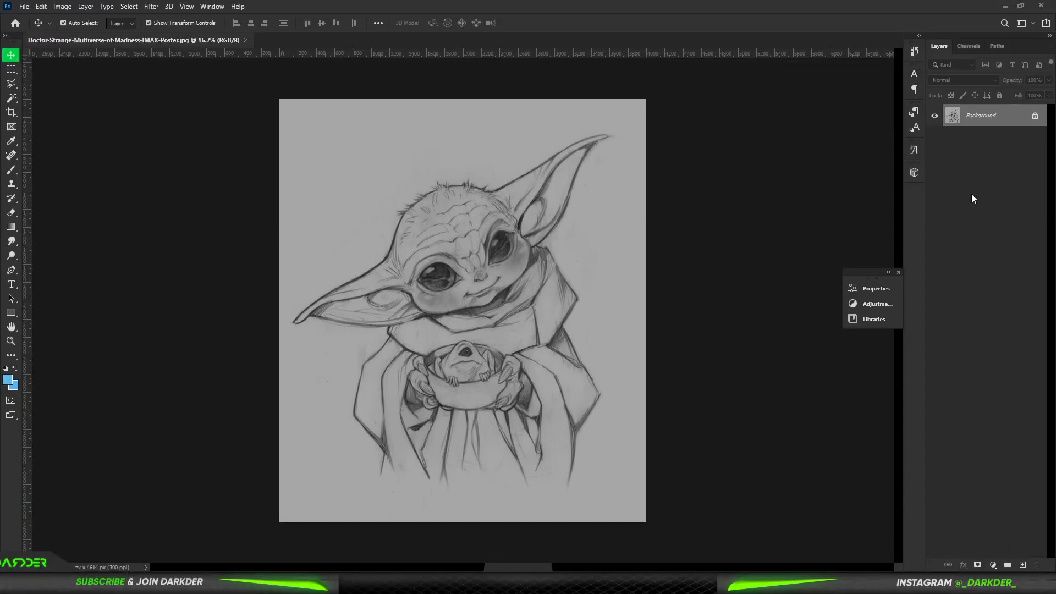
Add an Exposure adjustment layer above the Baby Yoda sketch, darkening the whole image.
left_click(875, 288)
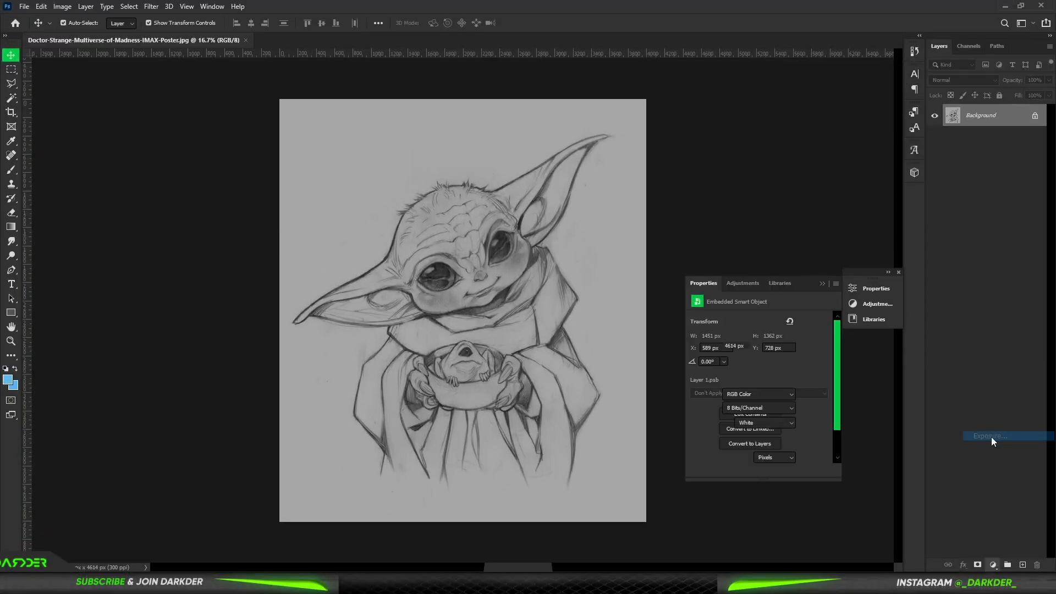
left_click(990, 436)
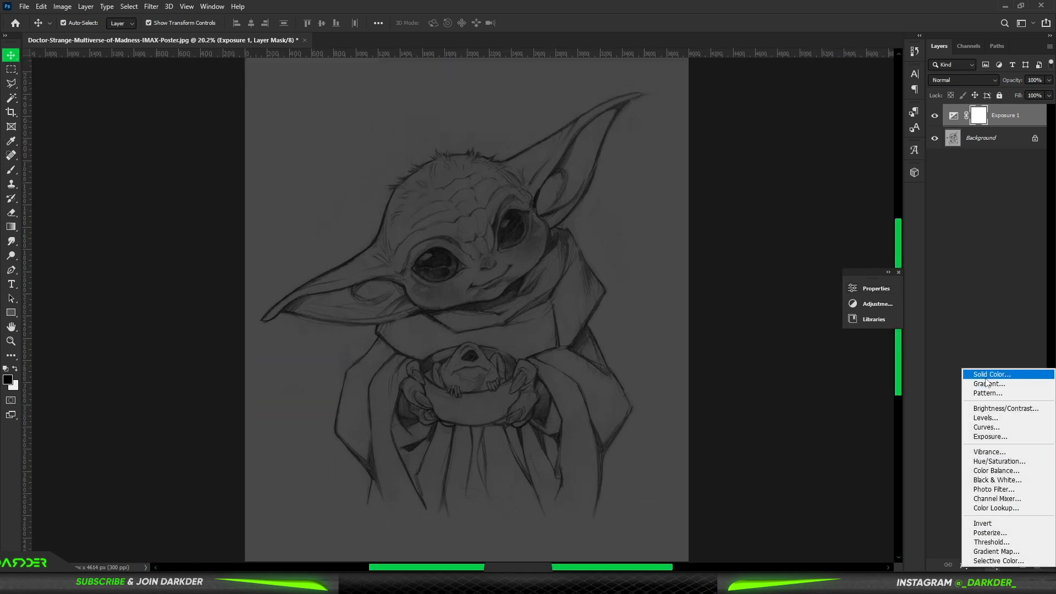
Add an orange Color Dodge fill layer with Blend If set, and invert its mask.
left_click(988, 374)
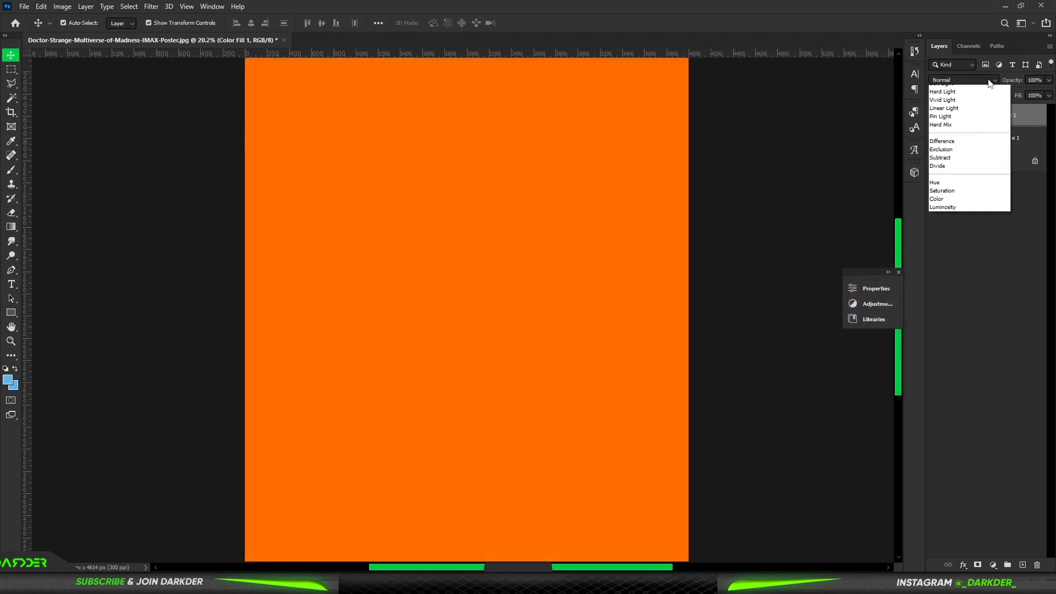
left_click(945, 180)
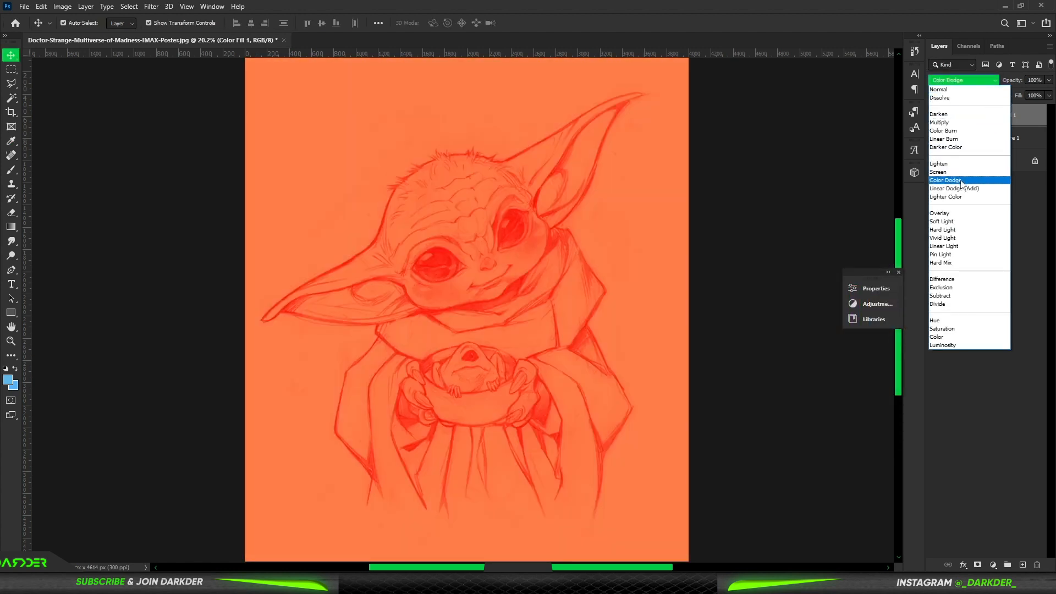
right_click(977, 114)
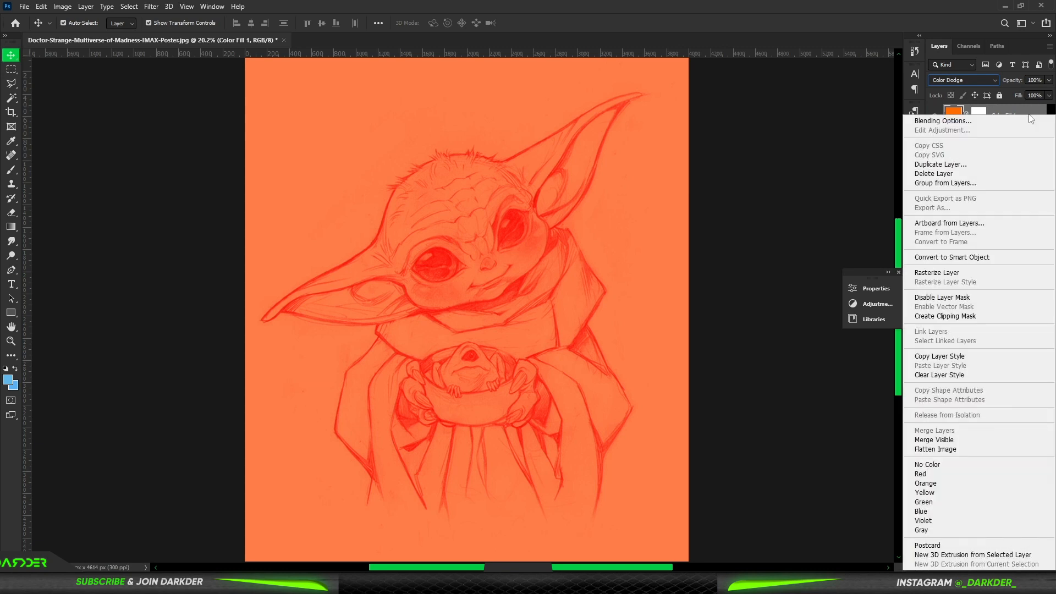
left_click(942, 120)
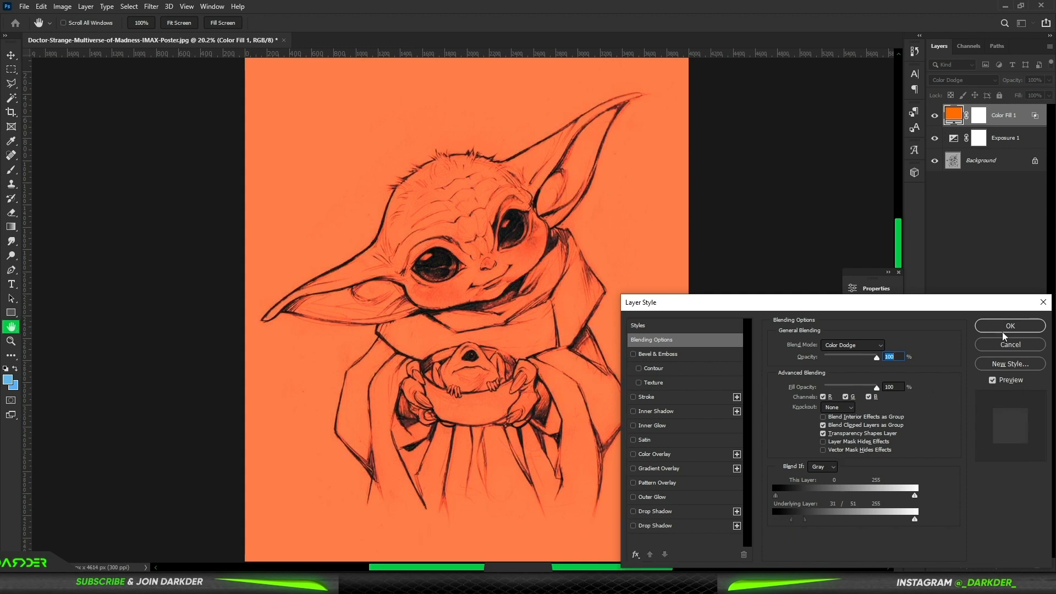
left_click(1010, 325)
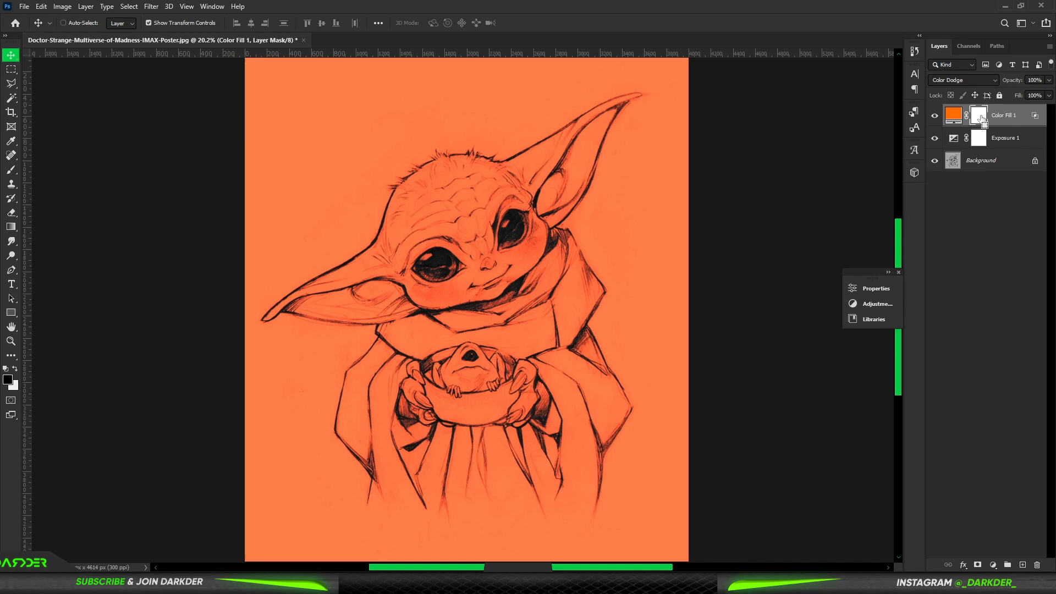
key("ctrl+i")
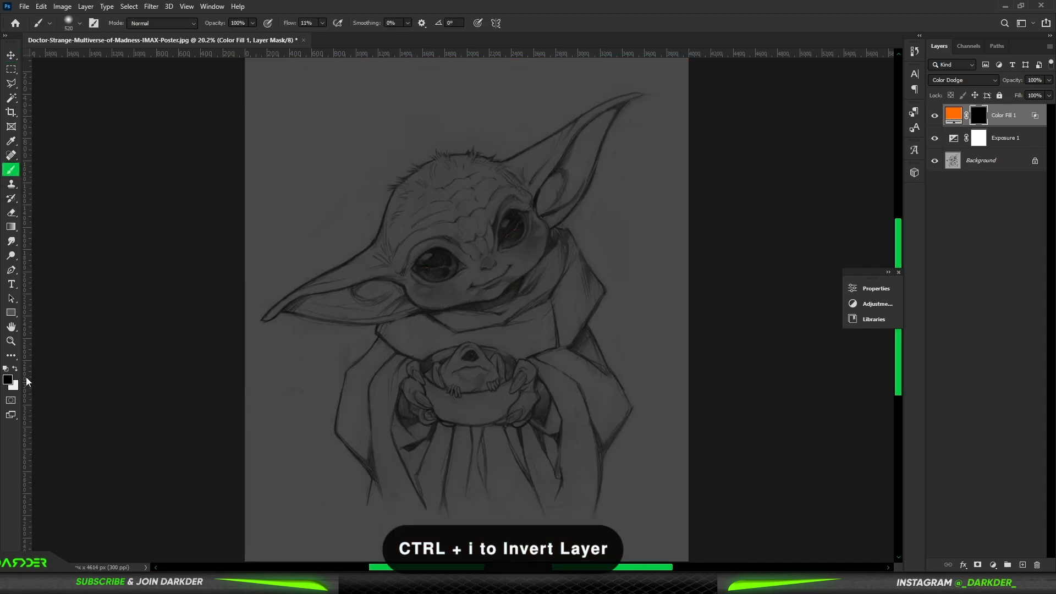
left_click(11, 377)
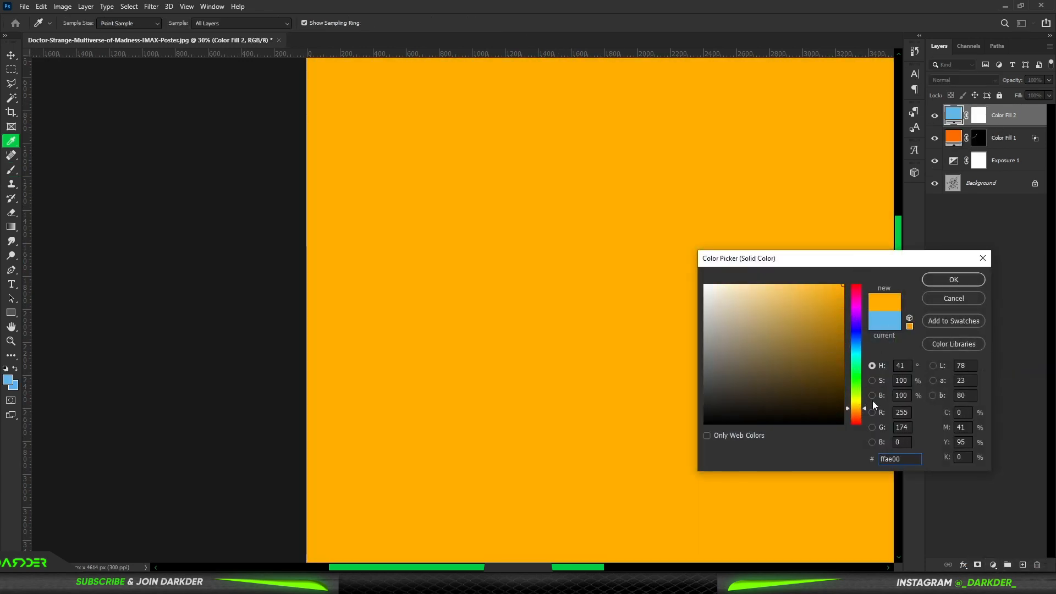
Accept orange for the second fill layer and switch its blend mode to Color Dodge.
left_click(952, 279)
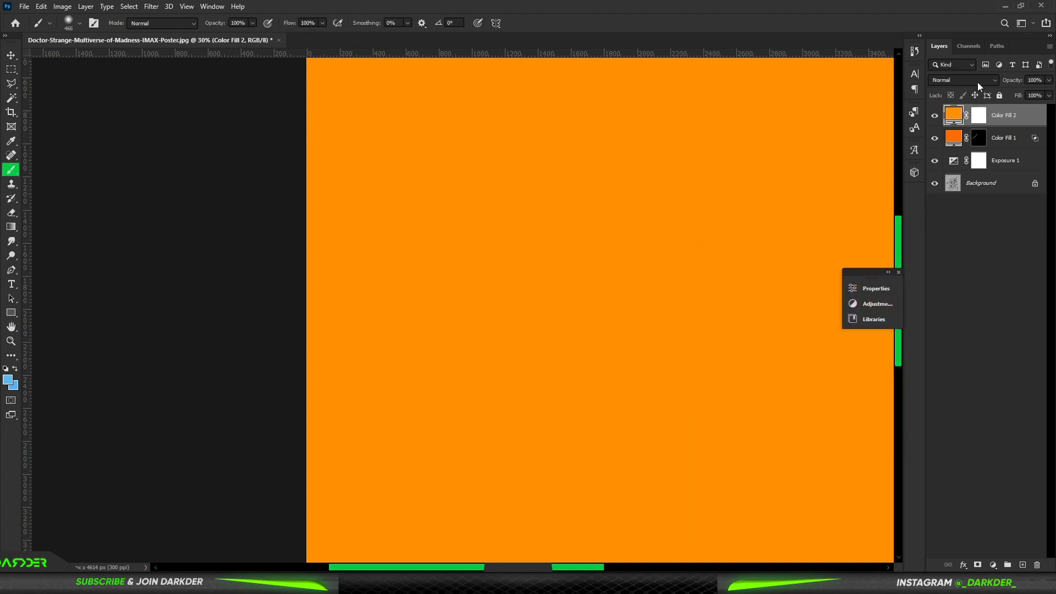
left_click(962, 80)
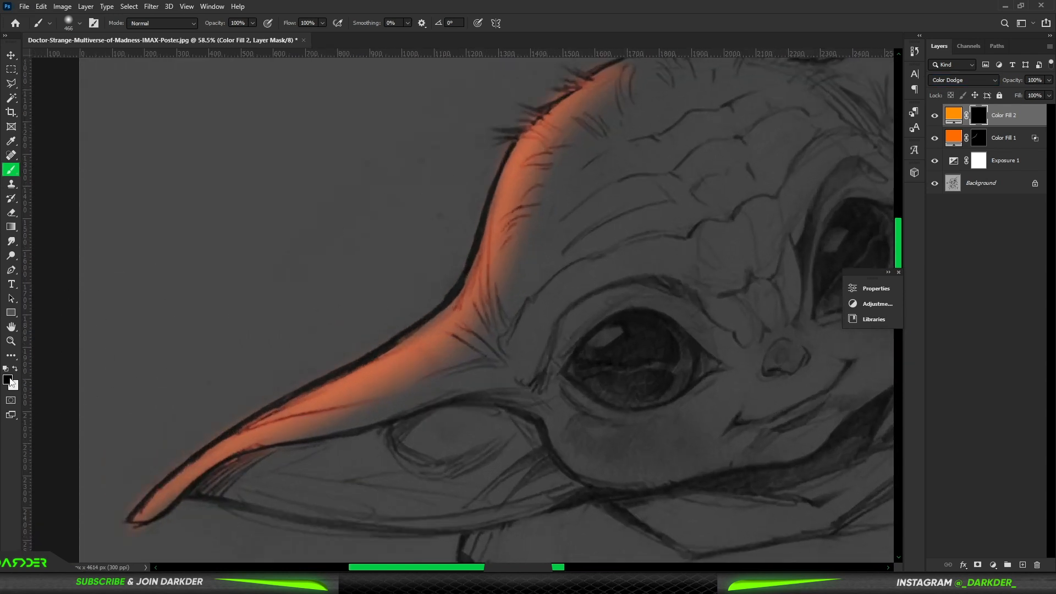
mouse_move(620, 171)
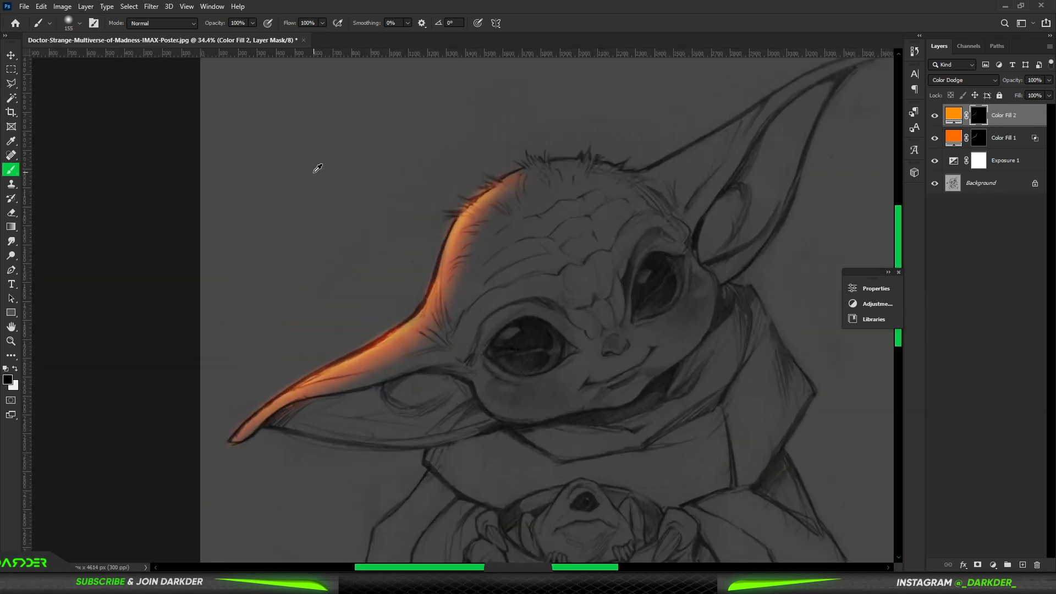
left_click(877, 303)
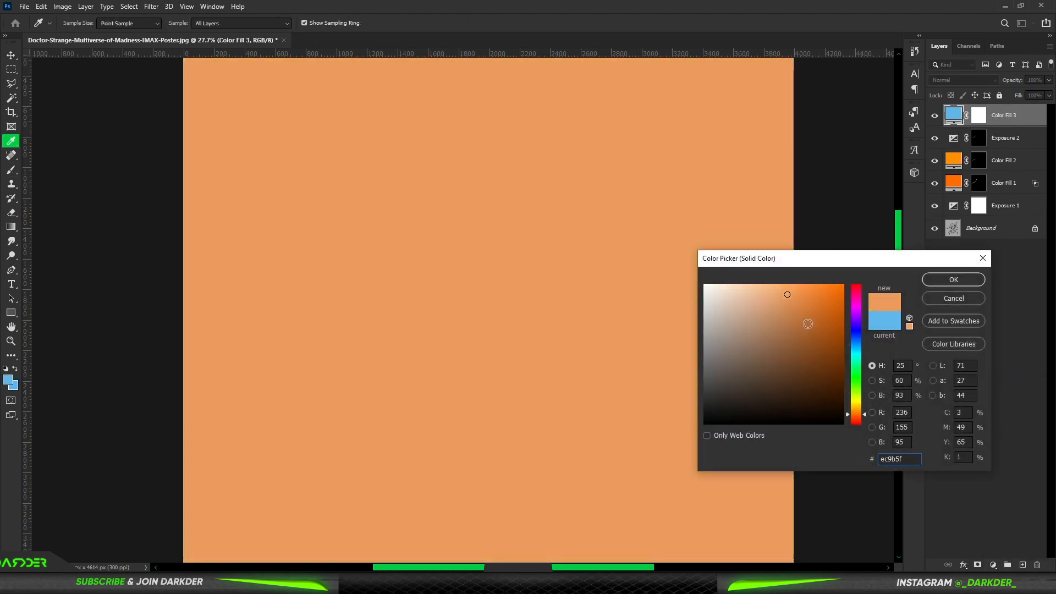
Accept the third fill layer's orange colour and set it to Color Dodge.
left_click(966, 79)
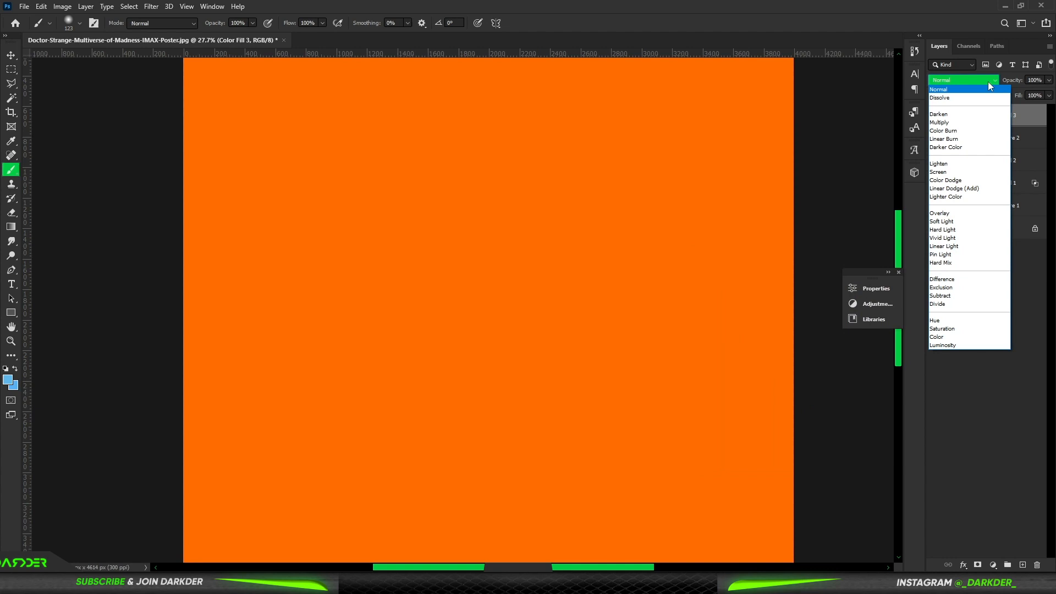
left_click(945, 180)
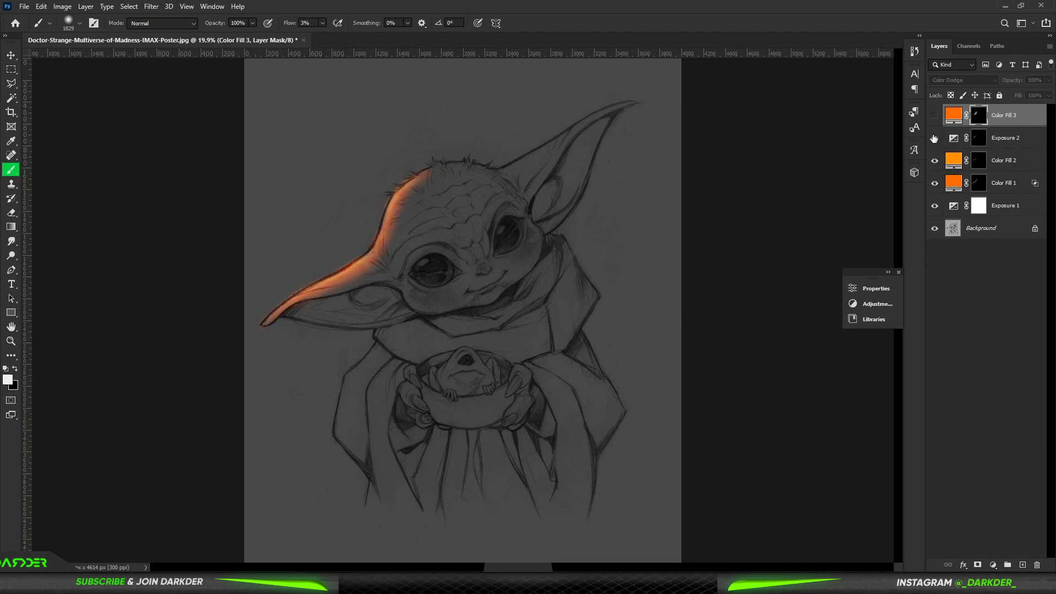
Select the Color Fill 1 mask to paint glow along the robe fold.
left_click(1003, 183)
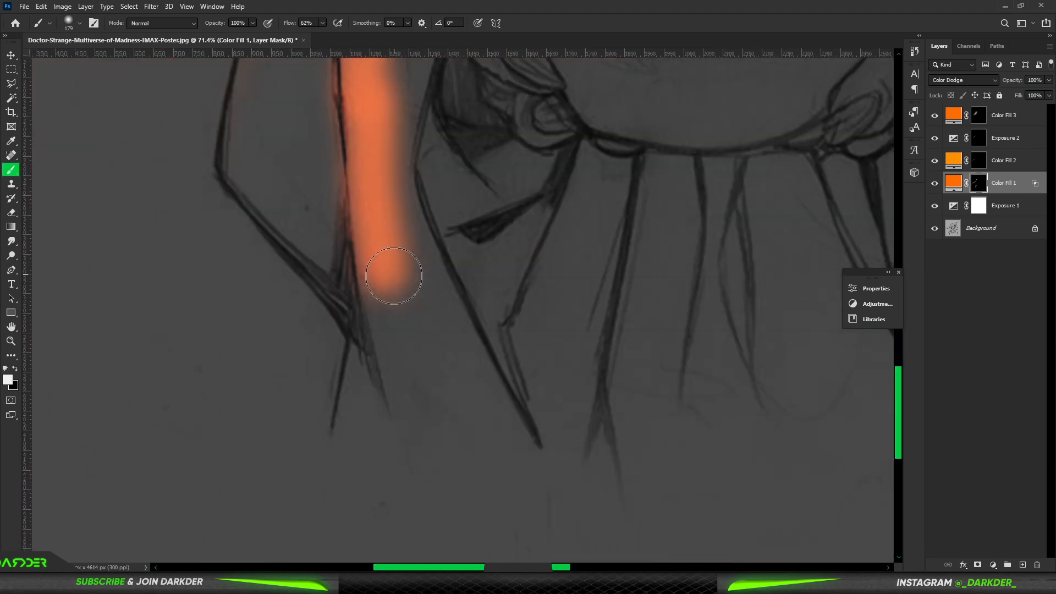
Zoom in and brush orange rim light along the frog's back and Baby Yoda's hands.
scroll("down", 3)
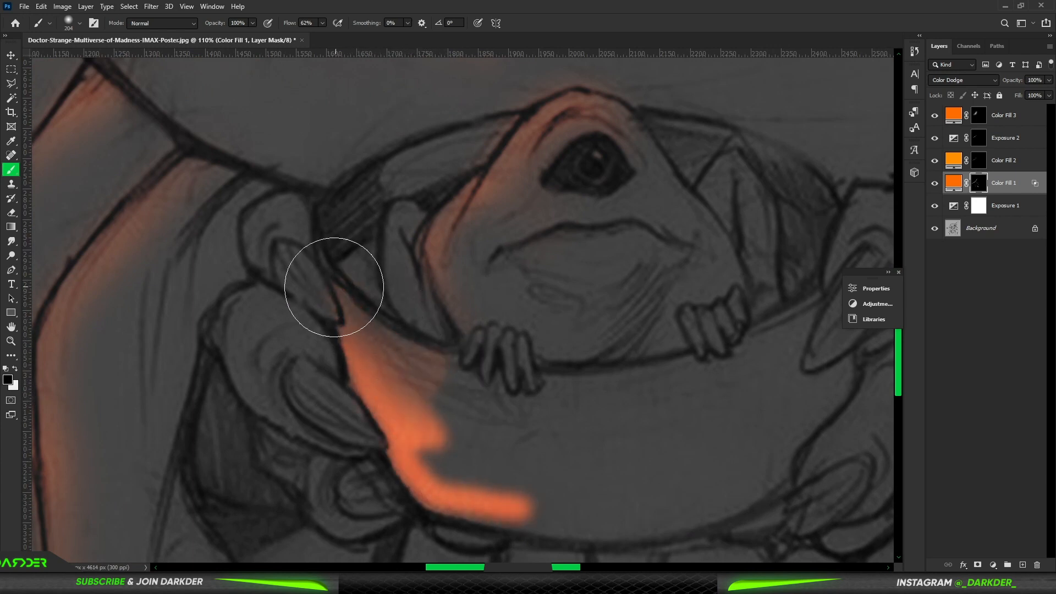
scroll("up", 3)
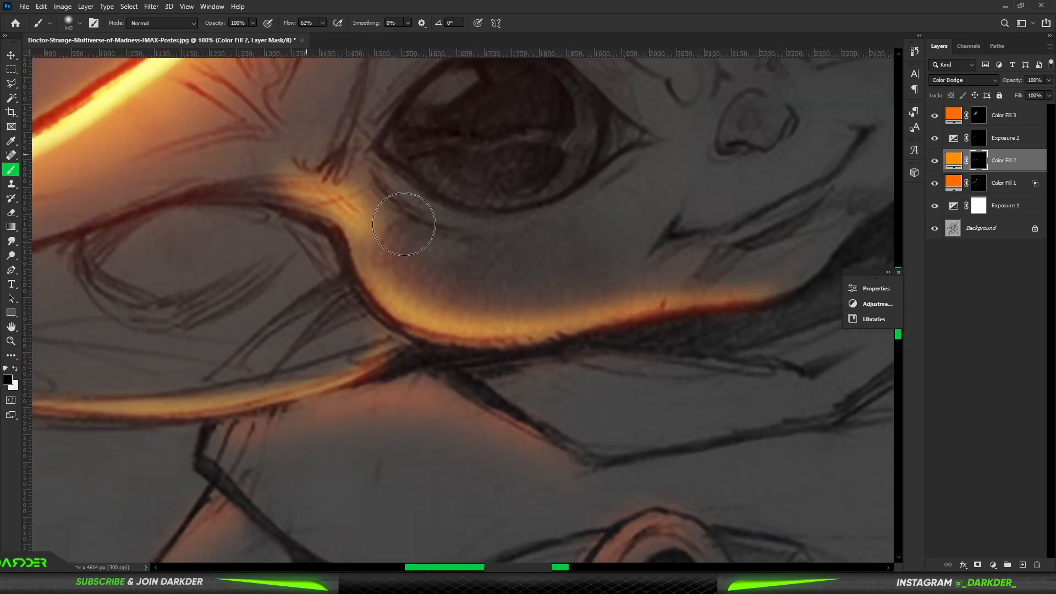
Paint golden rim light along the robe folds and around the frog on the glow masks.
scroll("down", 3)
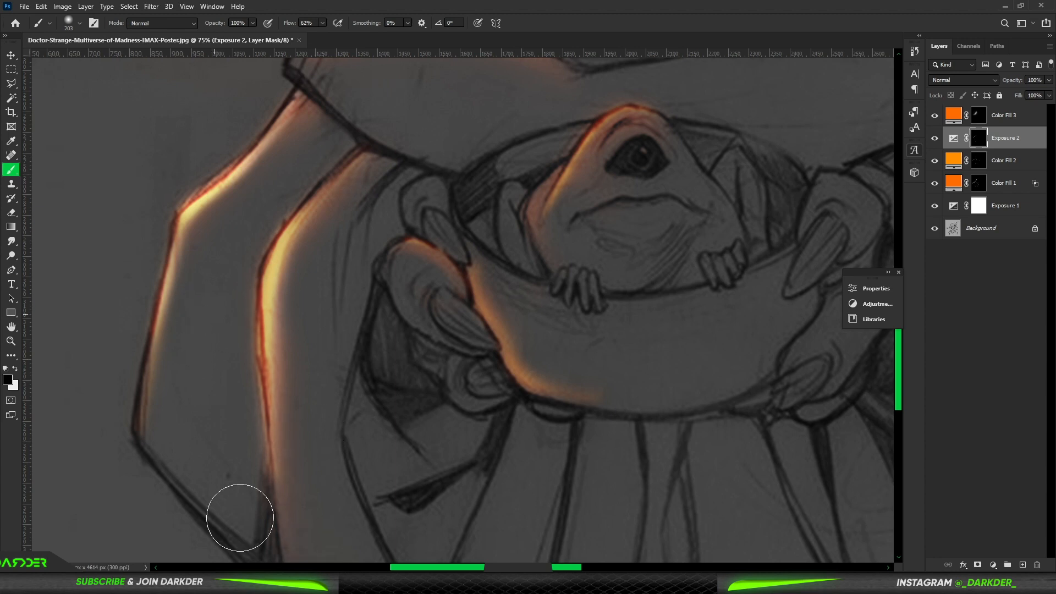
left_click(1003, 160)
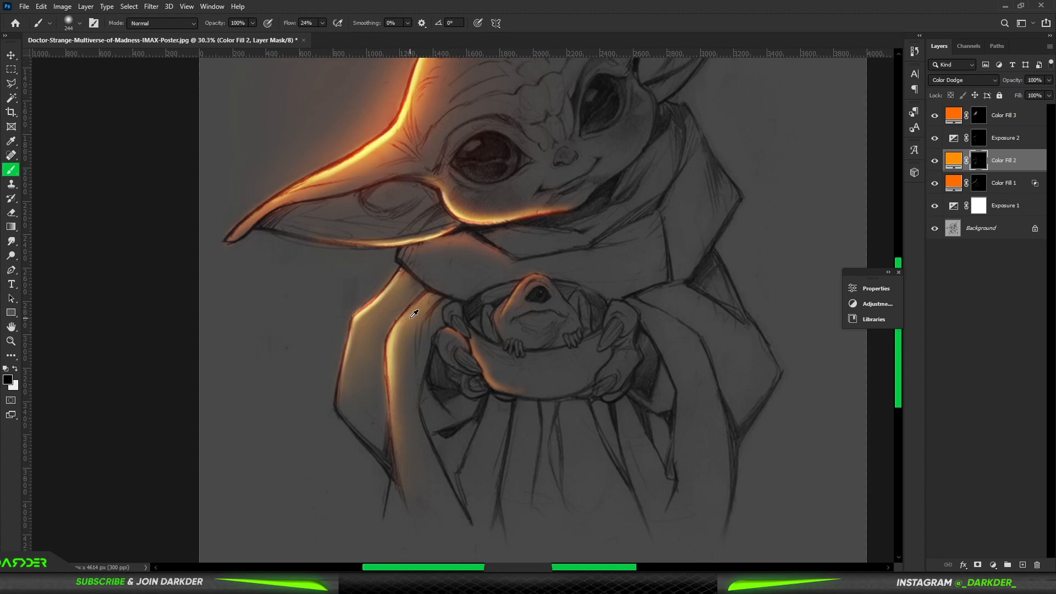
Paint soft orange glow from Color Fill 3 onto the right cheek and collar.
scroll("up", 3)
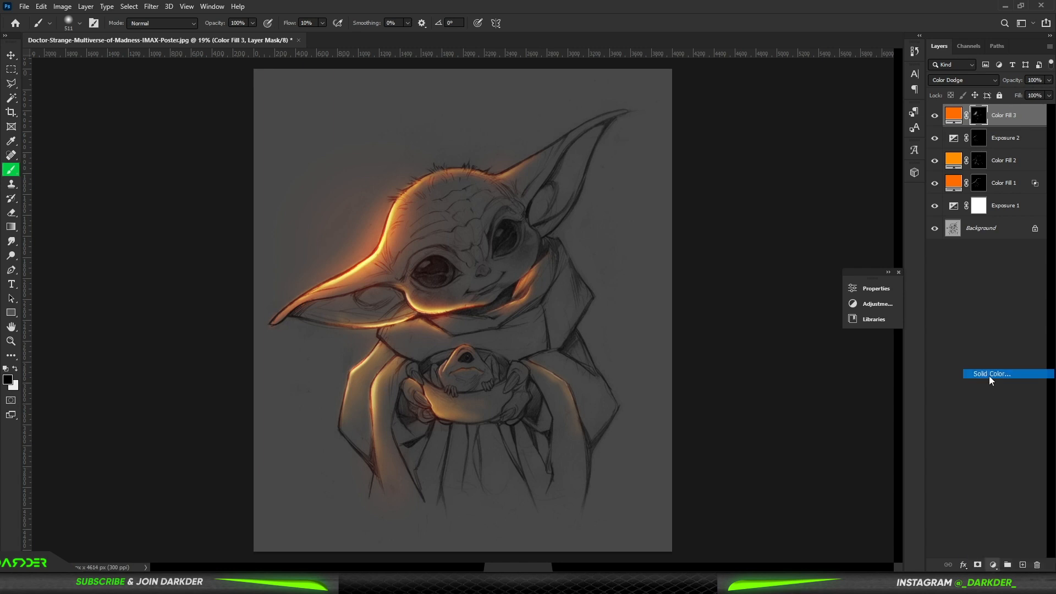
Add a fourth orange fill in Screen mode and spread soft glow over face and robe.
left_click(989, 374)
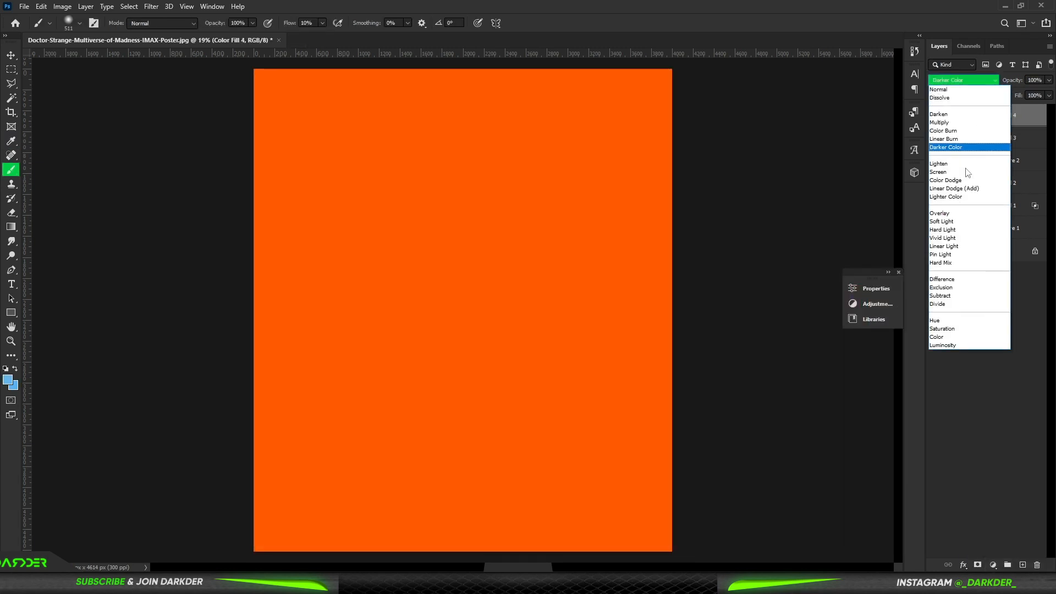
left_click(937, 171)
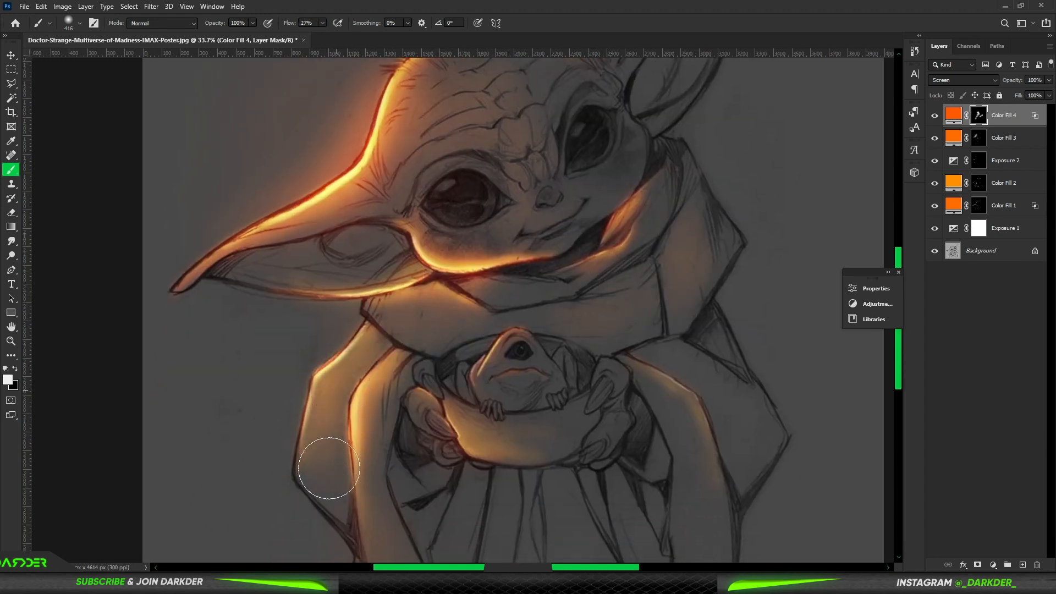
scroll("down", 3)
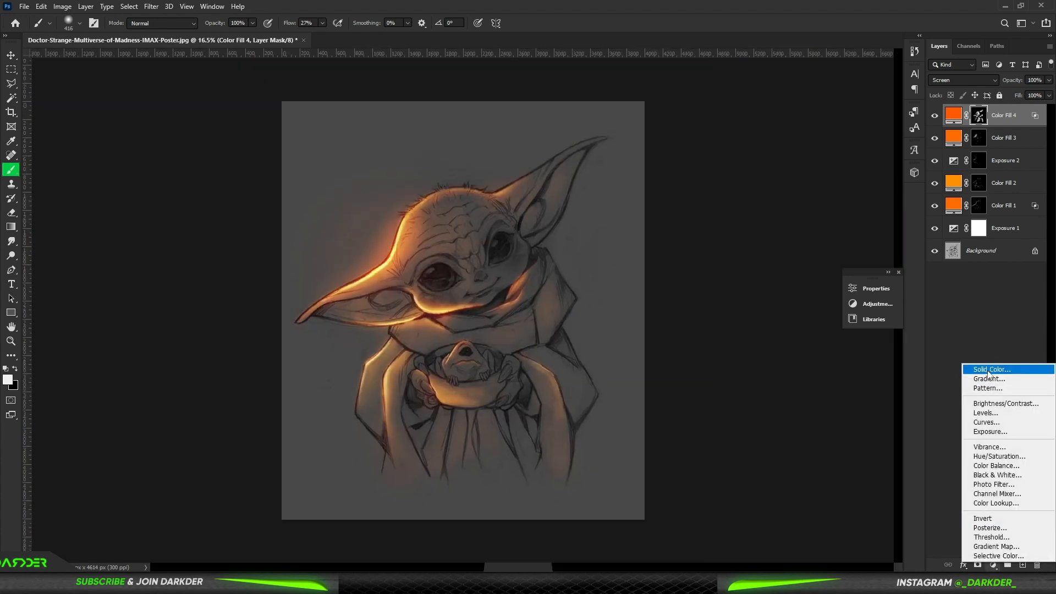
Add a fifth orange fill layer in Overlay, then switch to the star-wars-mando-grogu image.
left_click(989, 369)
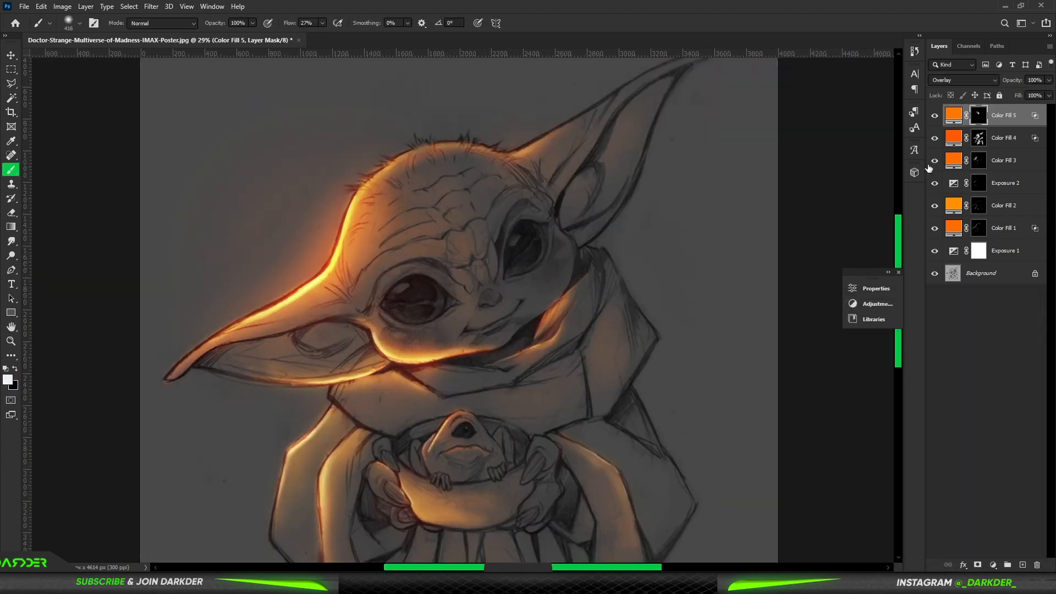
left_click(353, 40)
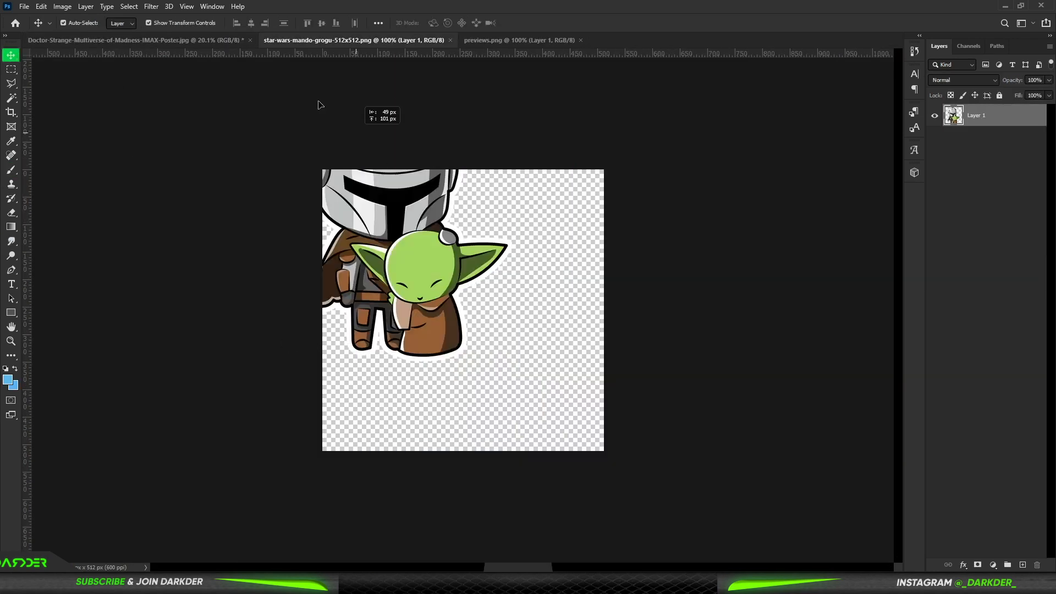
Give the Mando-and-Grogu sticker a drop shadow and bring up the Open file browser.
left_click(134, 39)
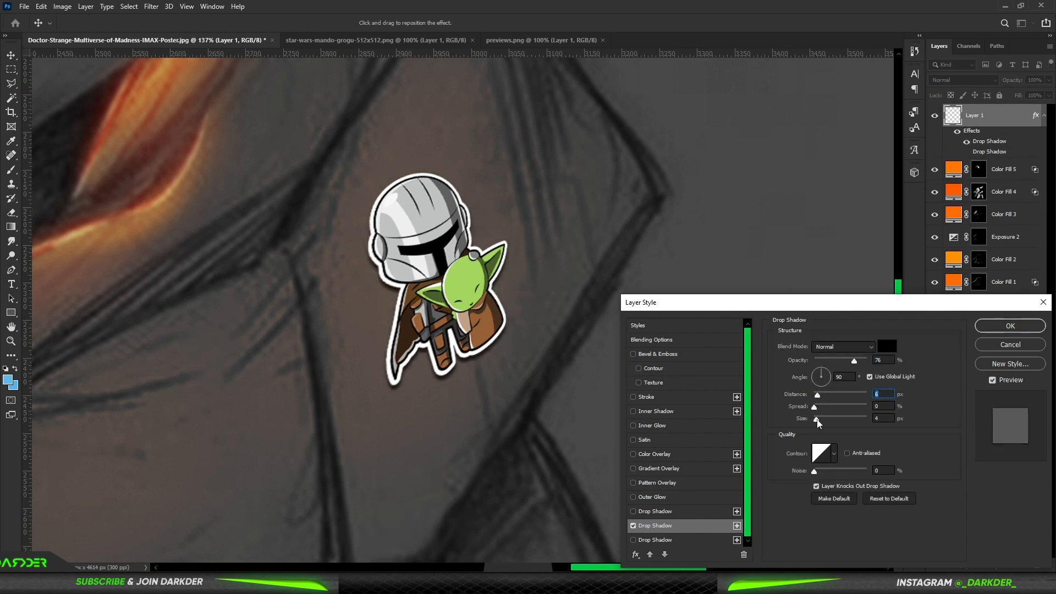
left_click(651, 340)
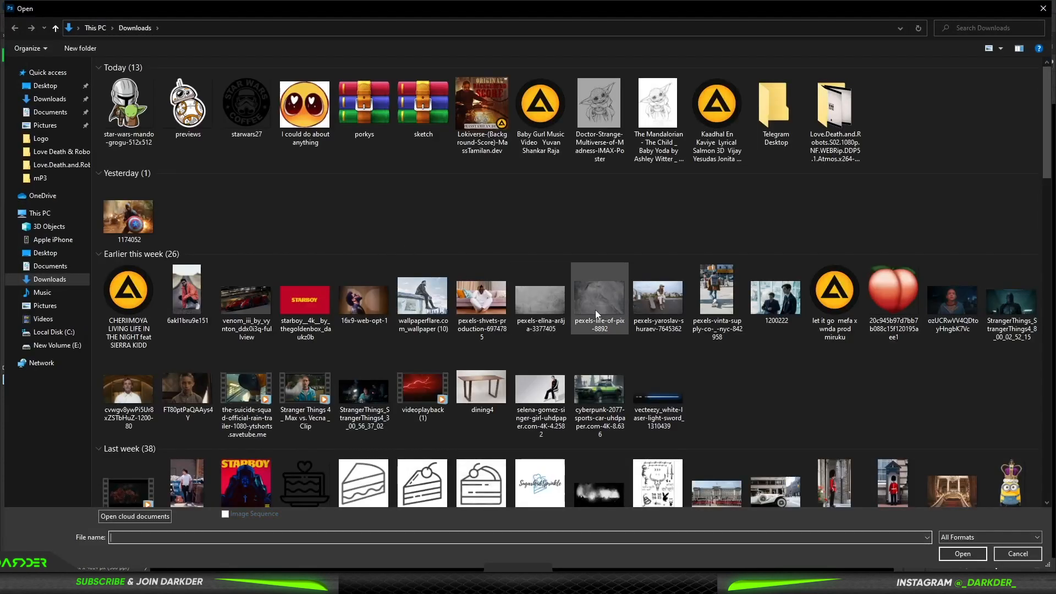
Place the stone texture photo in Color Dodge and fade it faintly with Blend If.
left_click(963, 554)
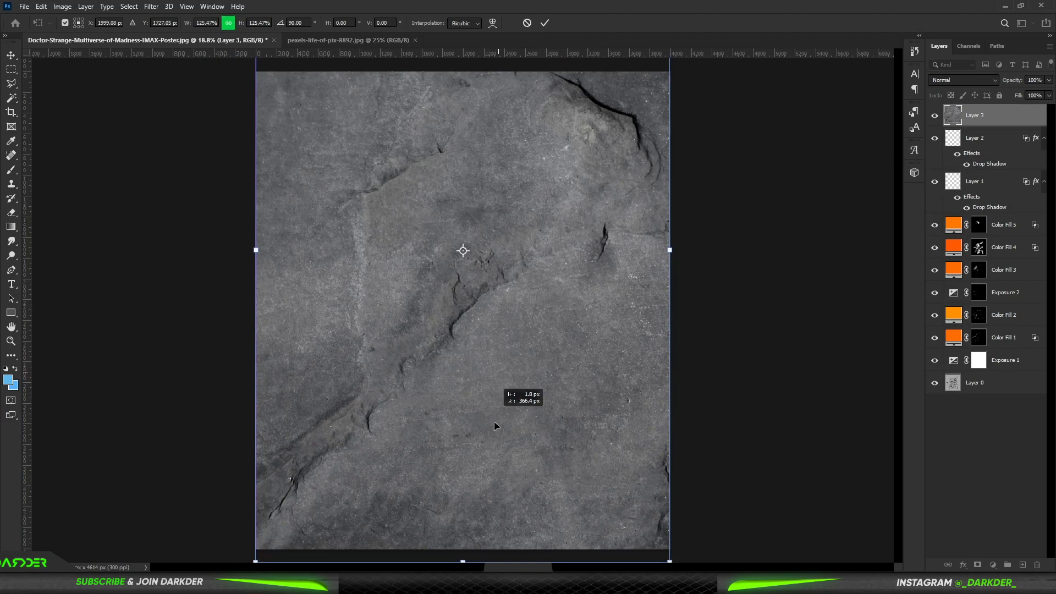
left_click(964, 80)
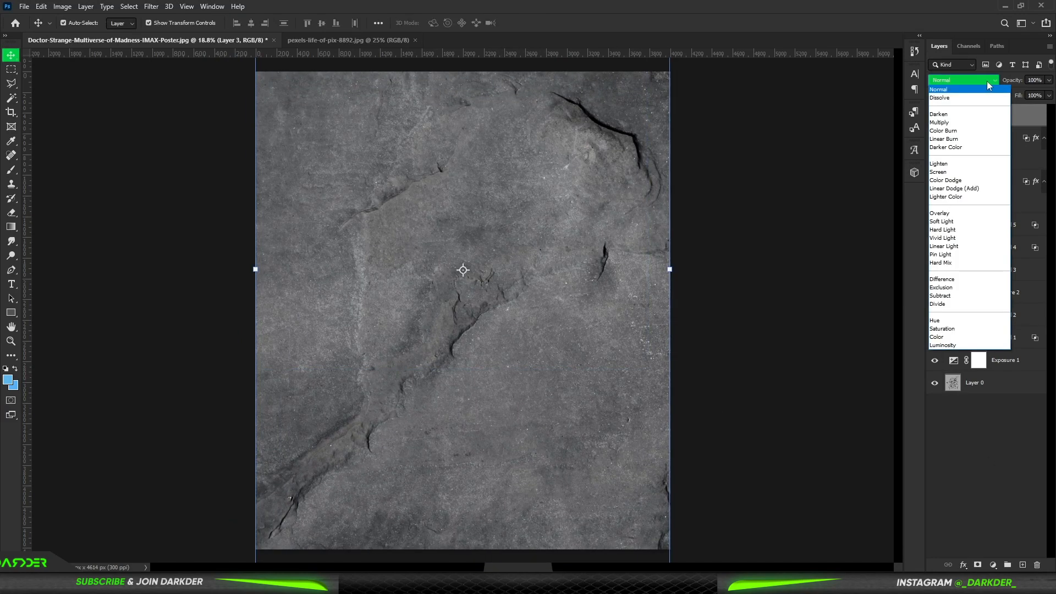
left_click(946, 180)
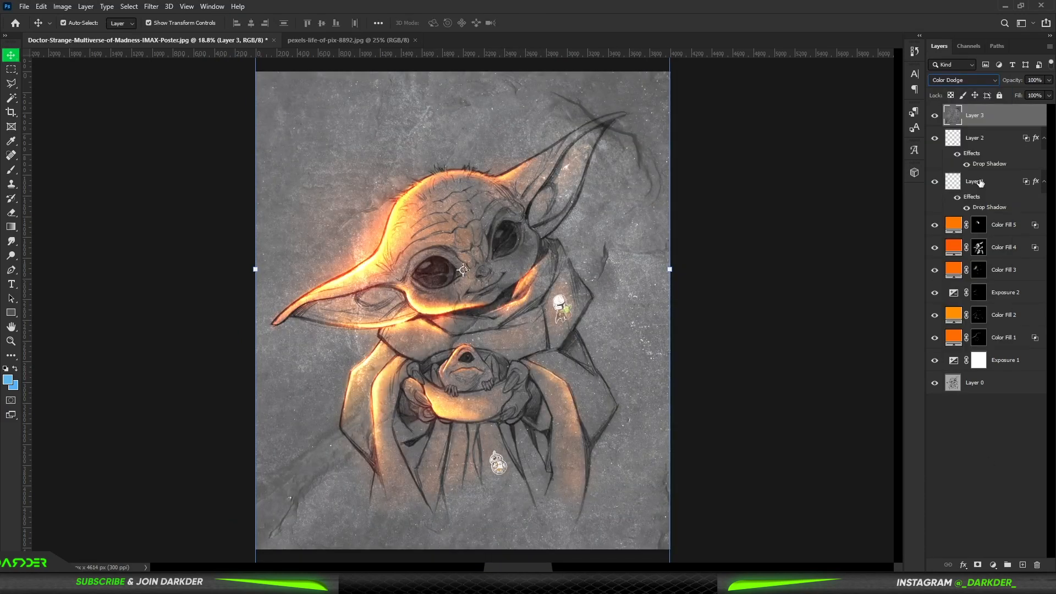
double_click(975, 114)
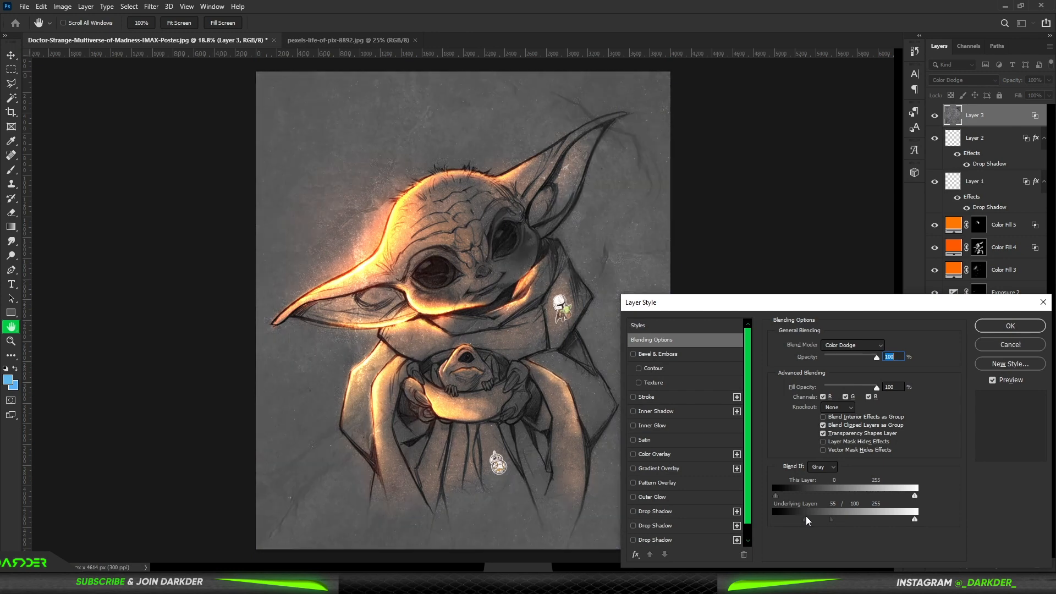
left_click(1009, 326)
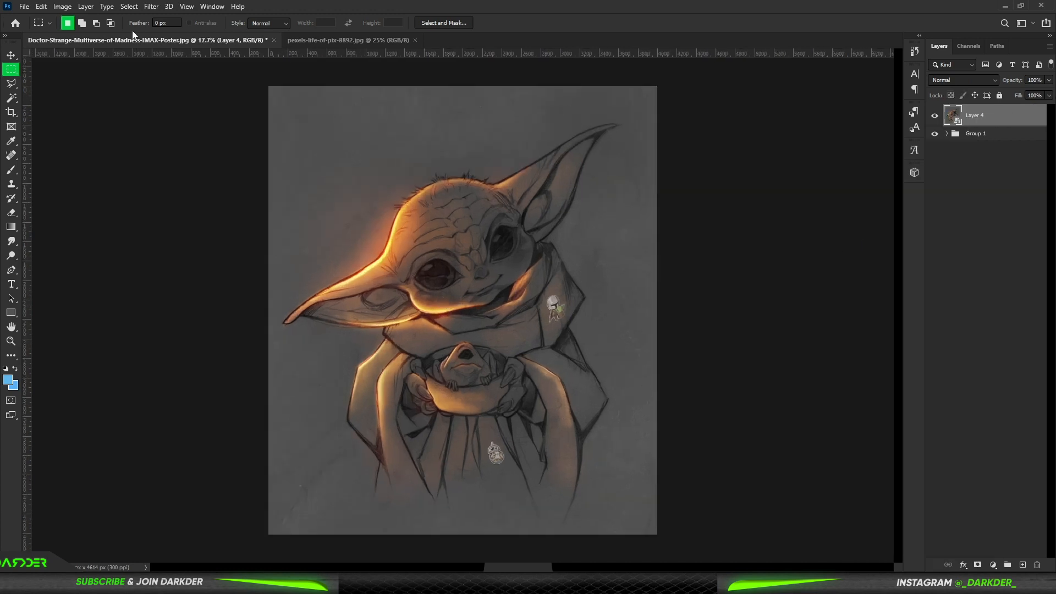
In Camera Raw, set Clarity +19 and Vibrance +14, and lower the Oranges hue.
left_click(151, 7)
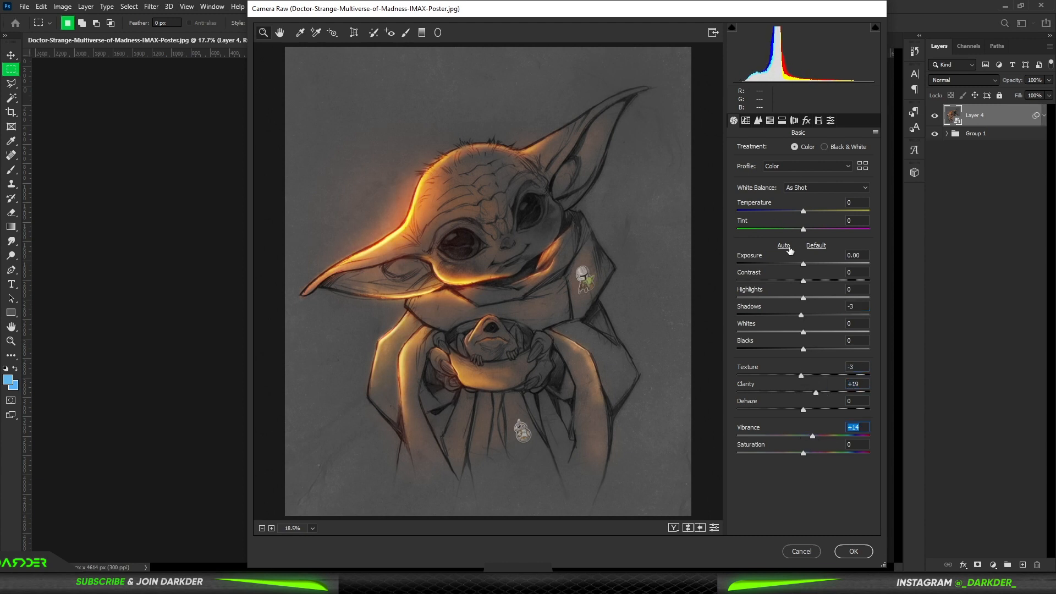
left_click(769, 120)
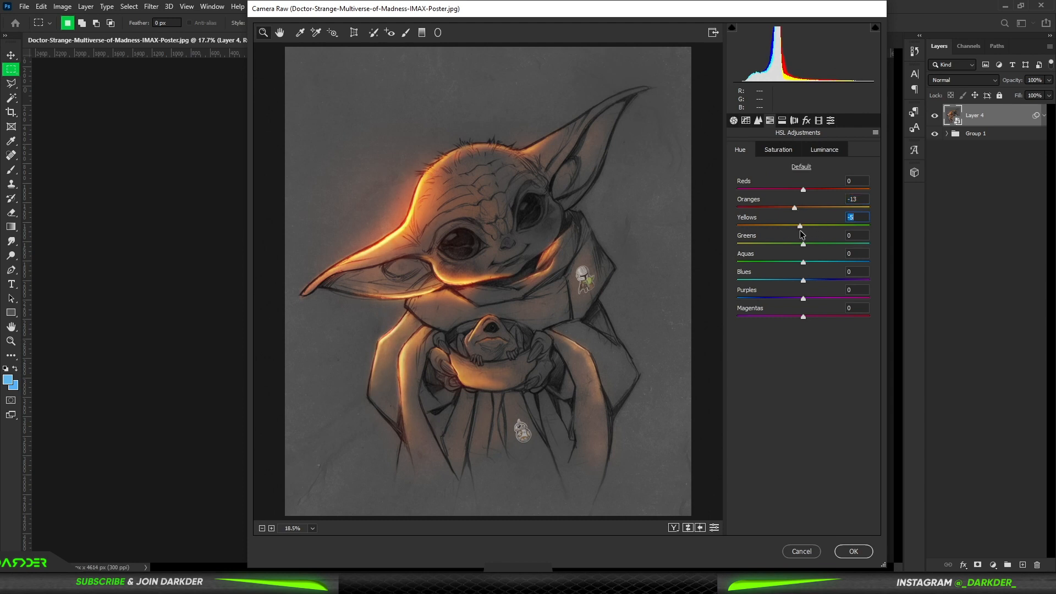
left_click(733, 119)
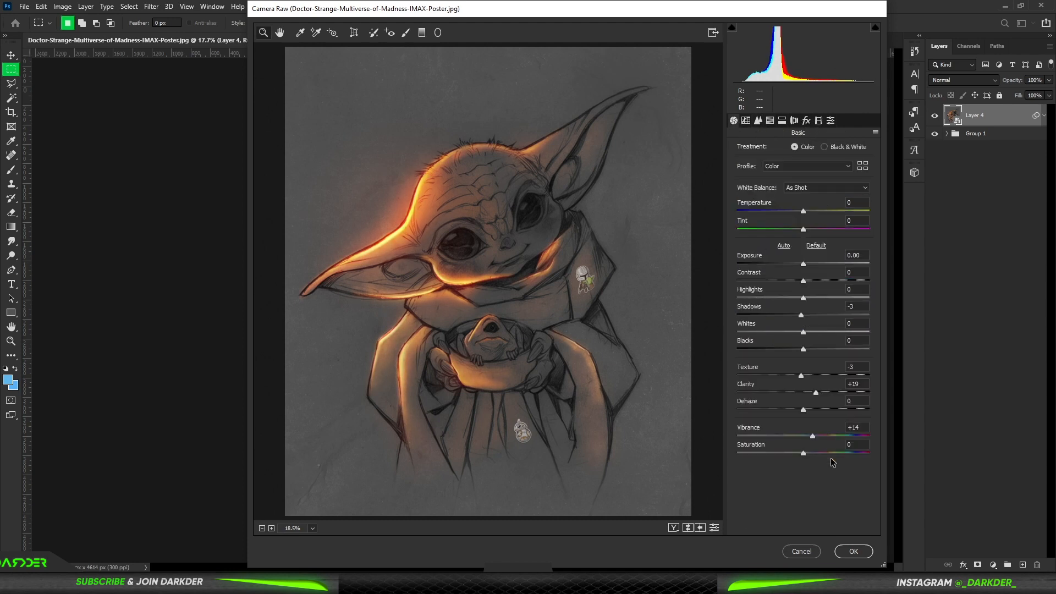